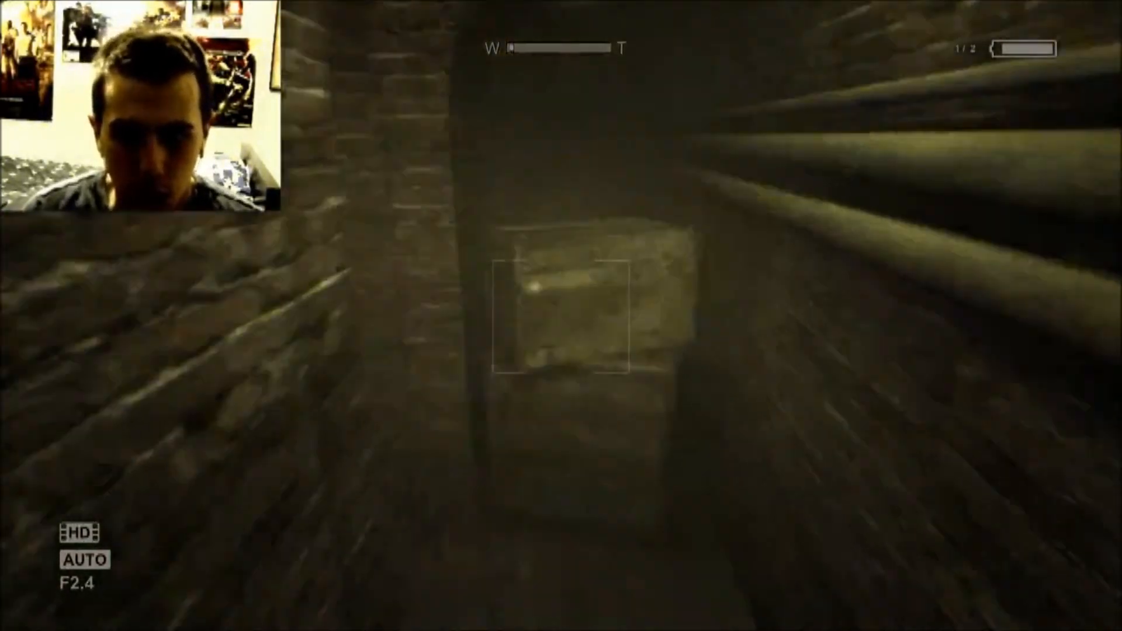
pyautogui.moveTo(561, 316)
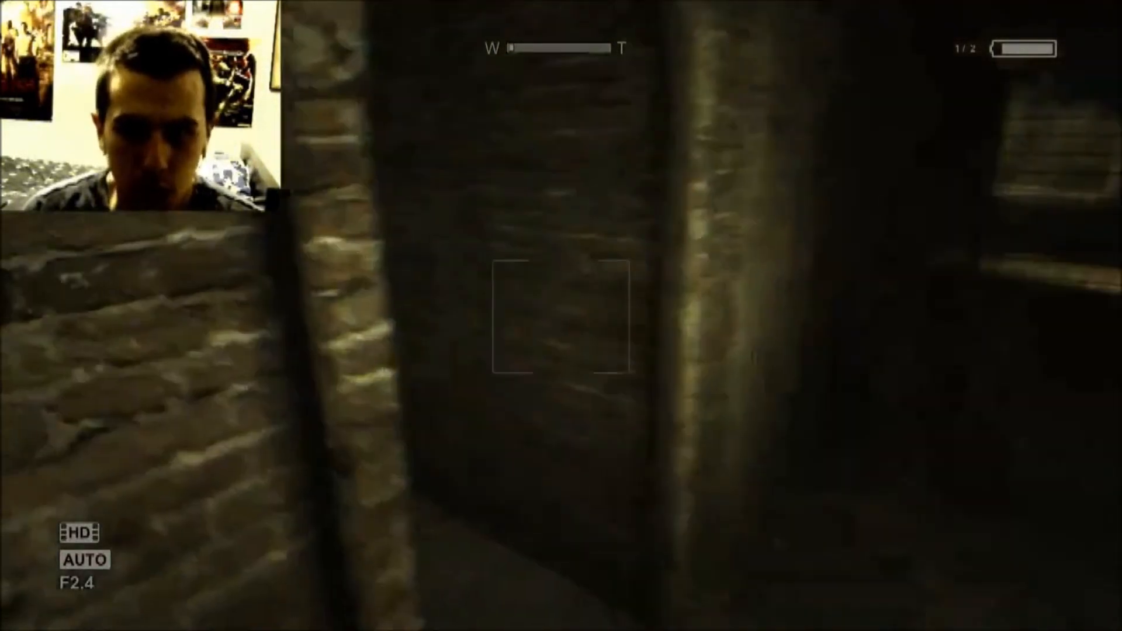